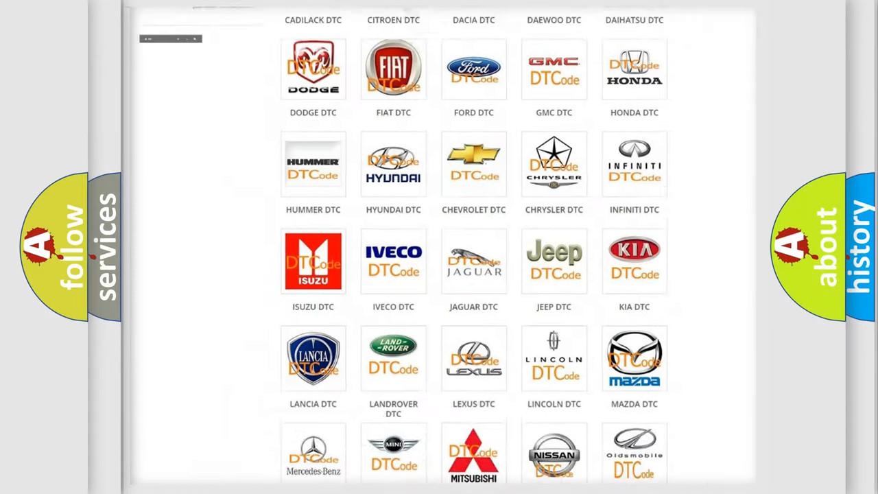
Open the FIAT DTC page from its logo and scroll through the Fiat trouble code list
scroll("up", 3)
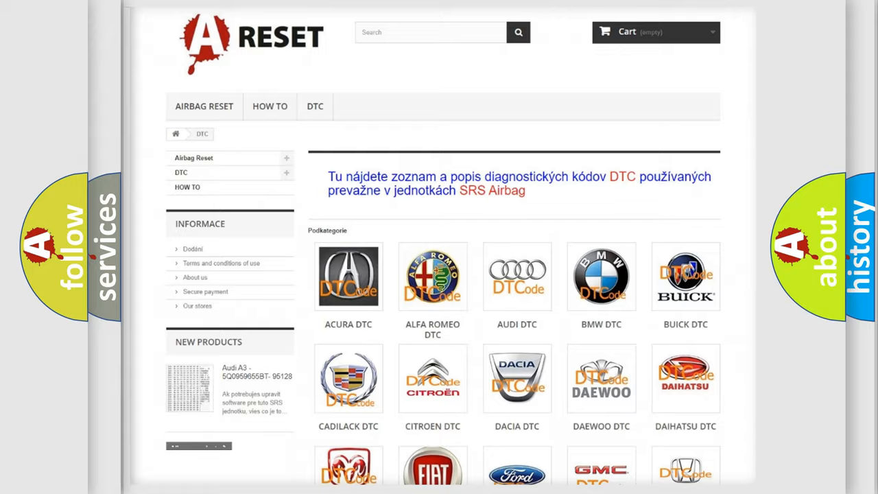
scroll("down", 3)
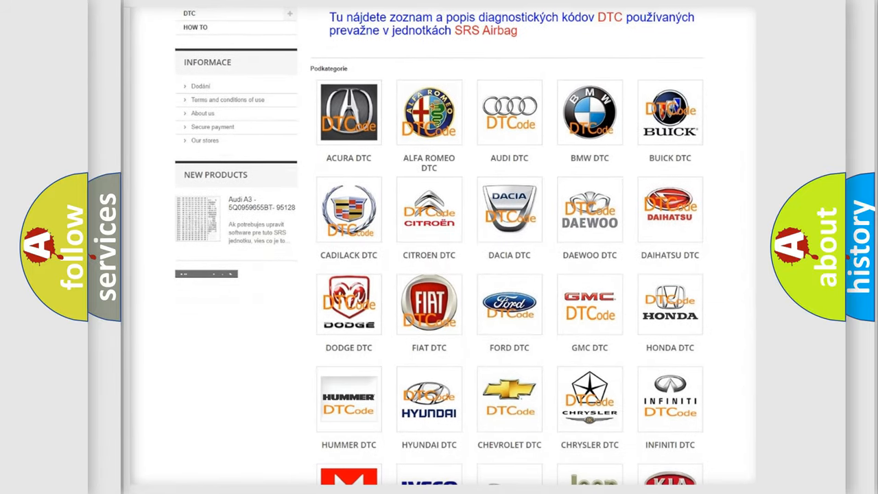
mouse_move(429, 300)
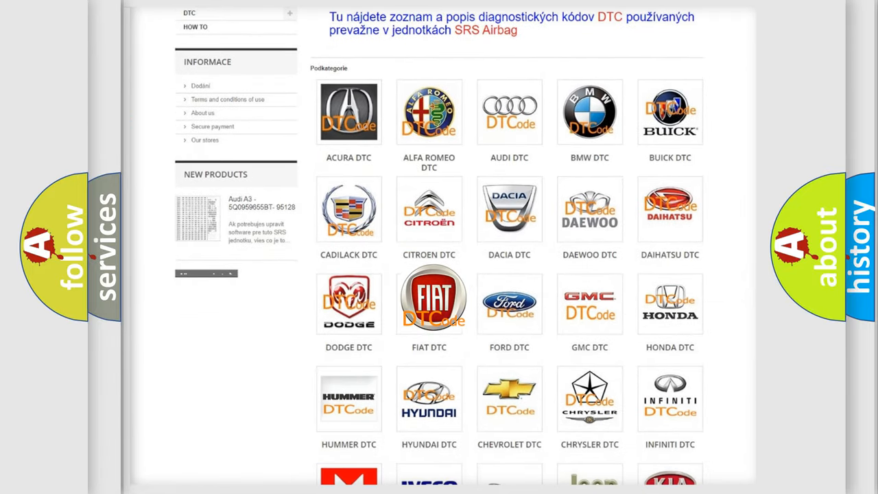
left_click(429, 301)
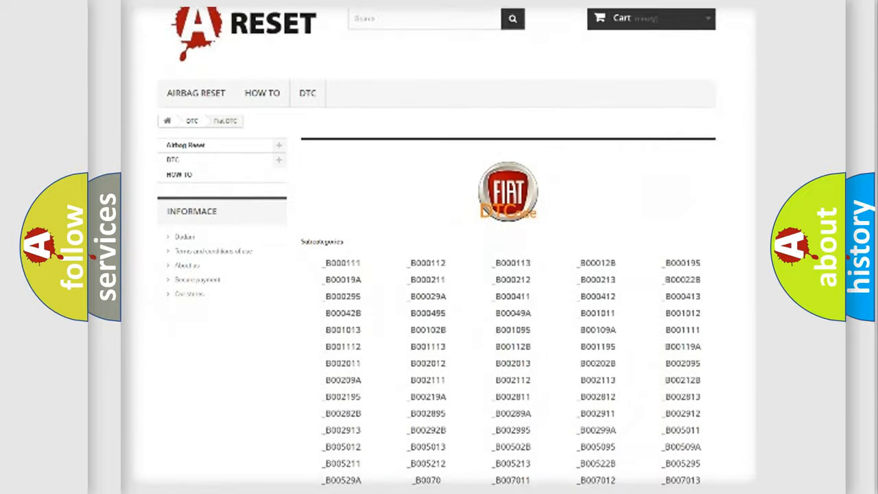
scroll("down", 3)
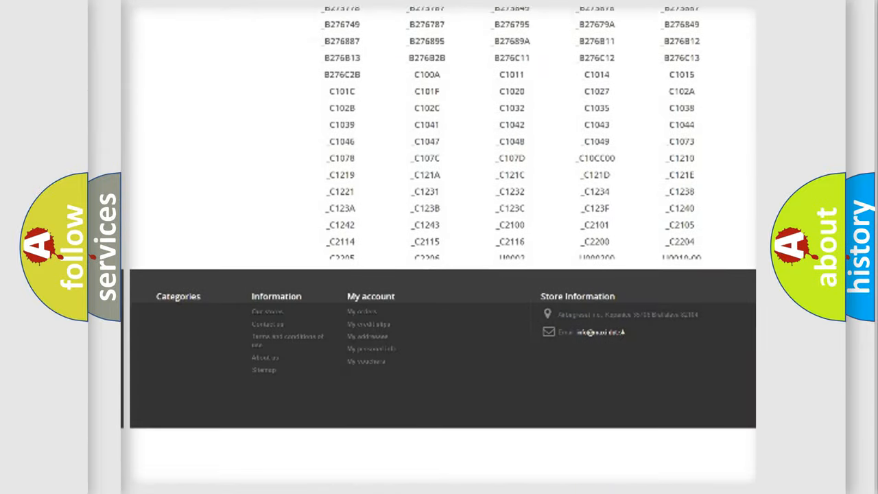
scroll("up", 3)
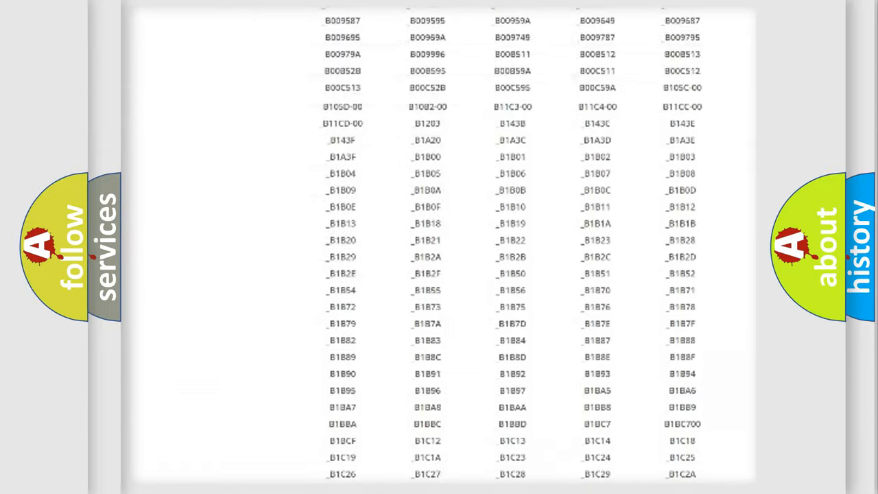
scroll("up", 3)
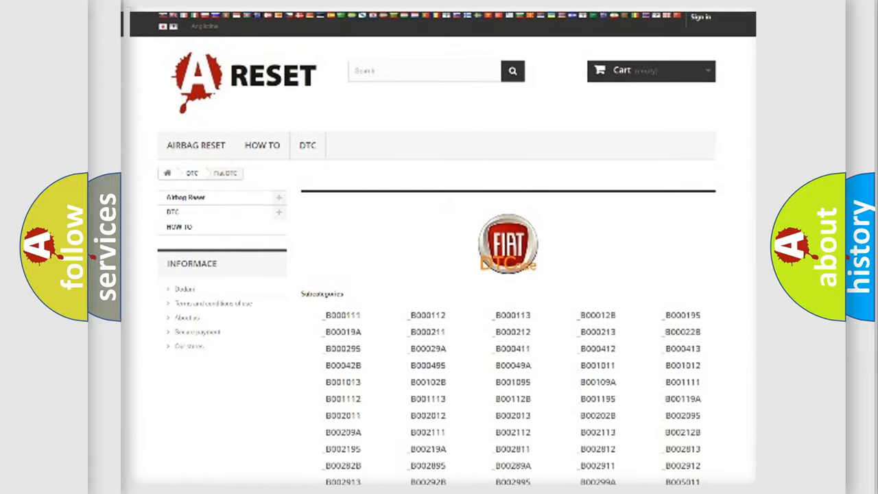